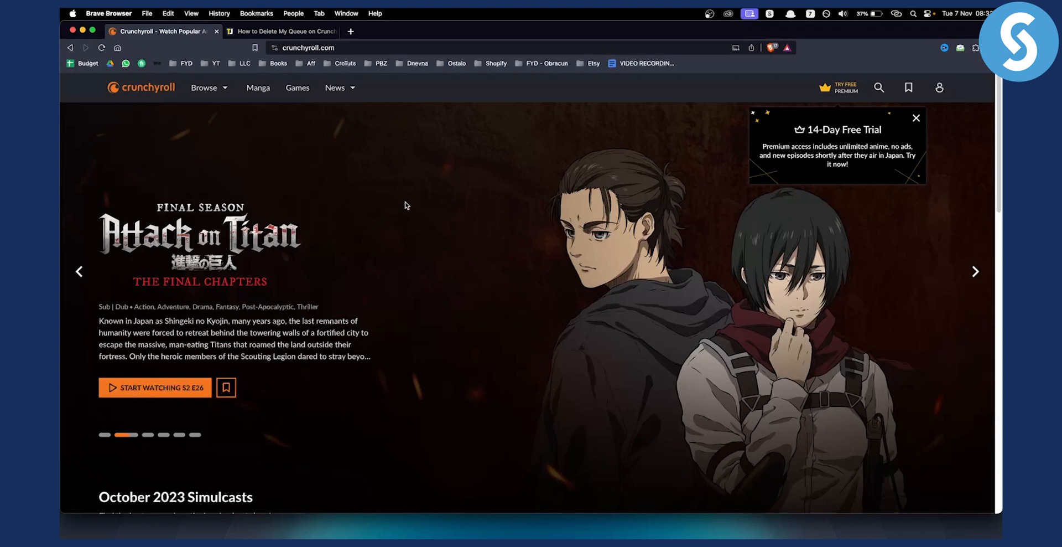
{"action": "mouse_move", "coordinate": [310, 20]}
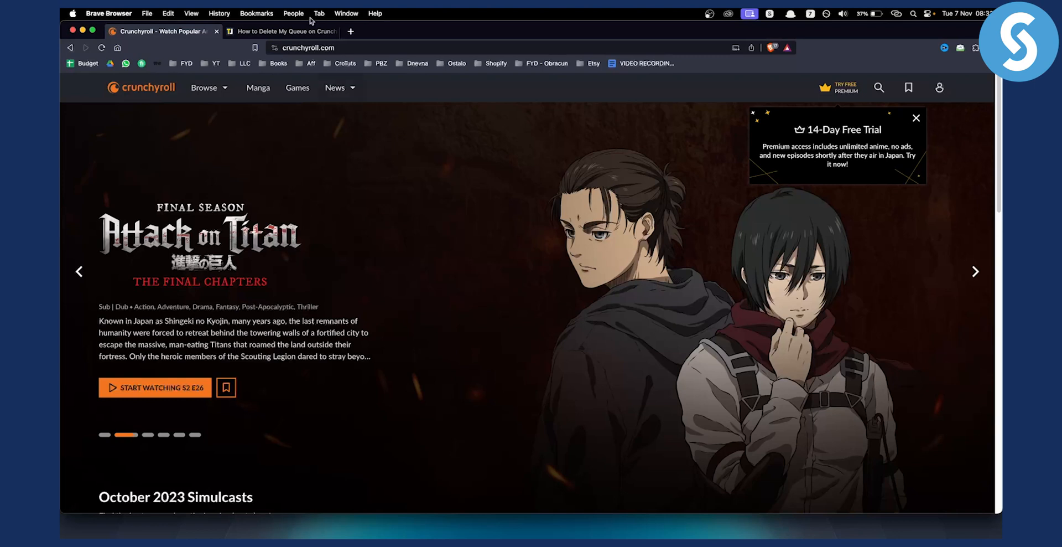
Switch to the TechJunkie Crunchyroll queue article and read down to 'Deleting from Your Queue While Browsing'.
{"action": "left_click", "coordinate": [280, 31]}
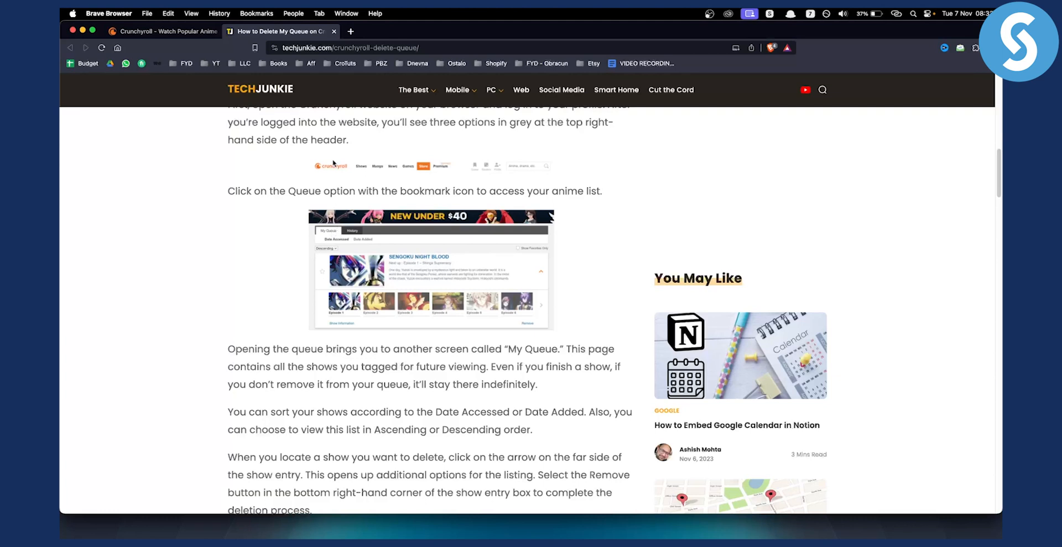
{"action": "mouse_move", "coordinate": [363, 171]}
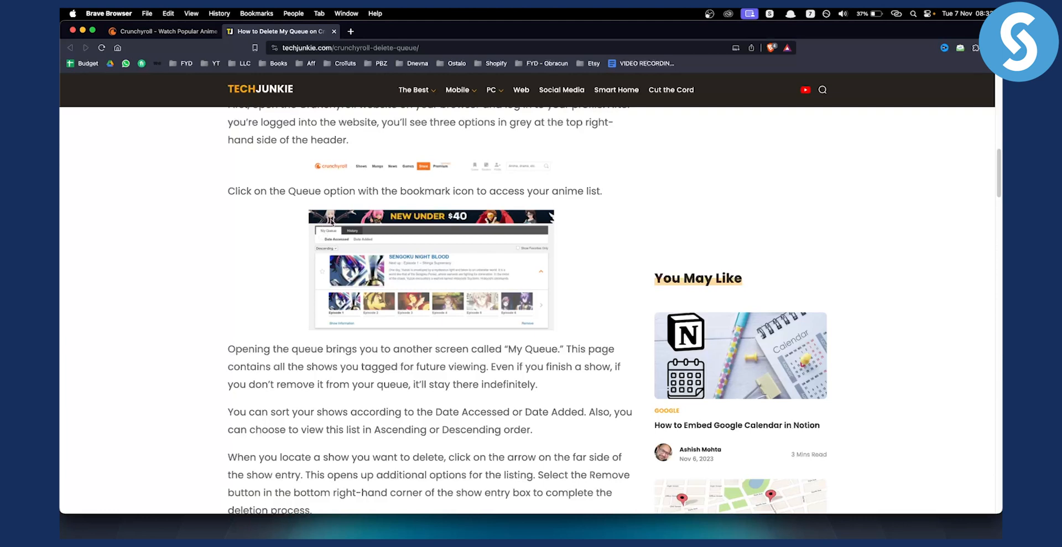
{"action": "scroll", "scroll_direction": "down", "scroll_amount": 3}
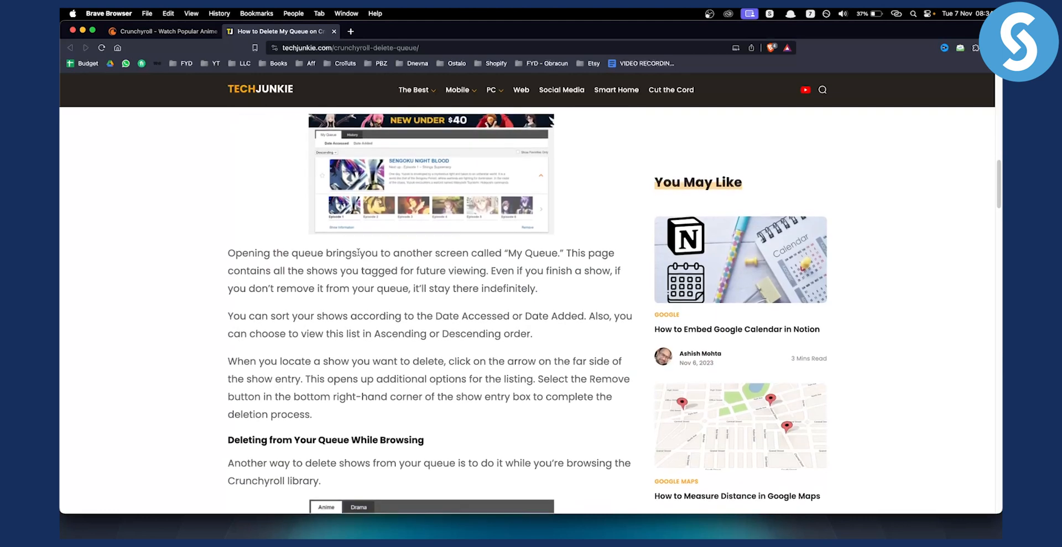
{"action": "scroll", "scroll_direction": "down", "scroll_amount": 3}
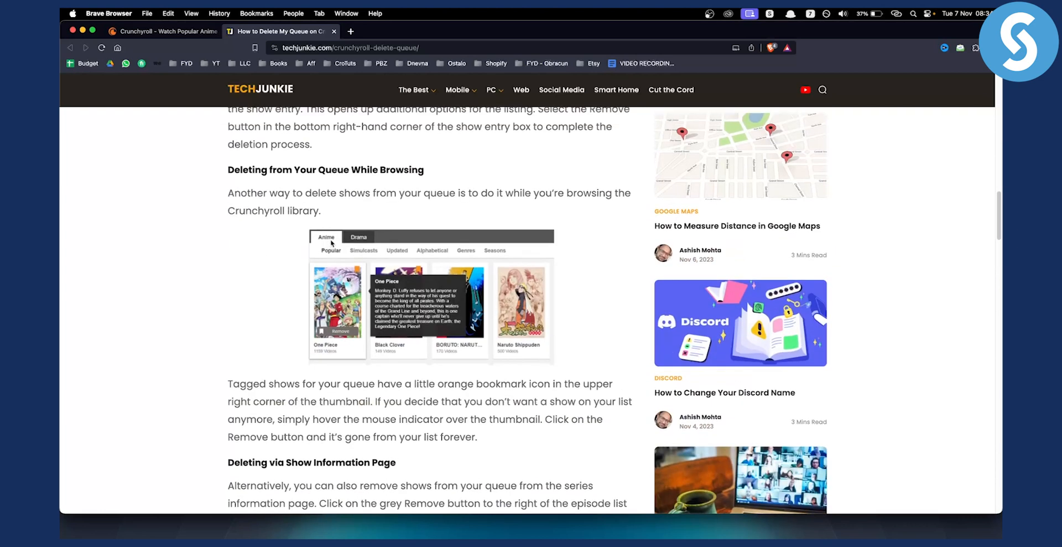
{"action": "mouse_move", "coordinate": [347, 250]}
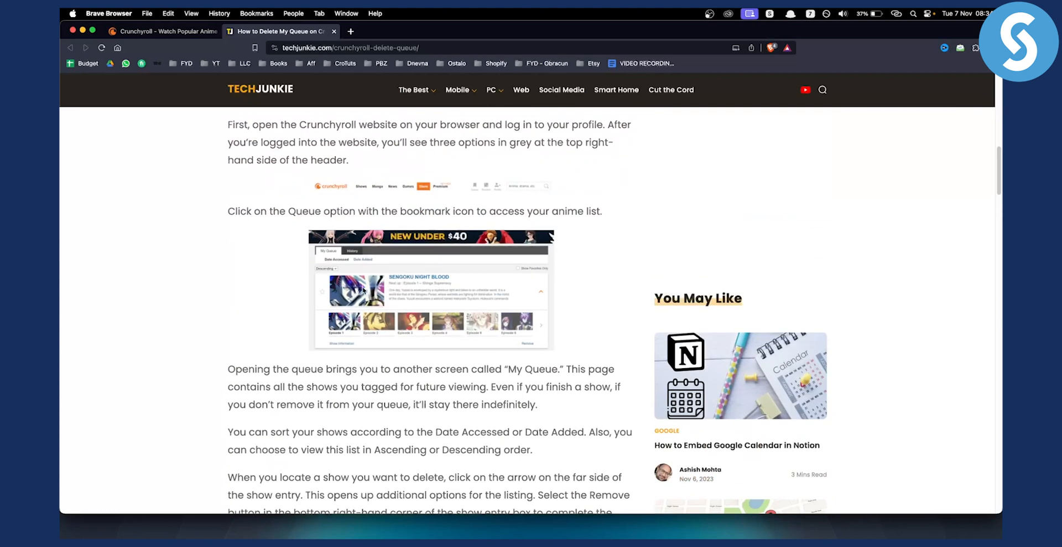
{"action": "mouse_move", "coordinate": [523, 345]}
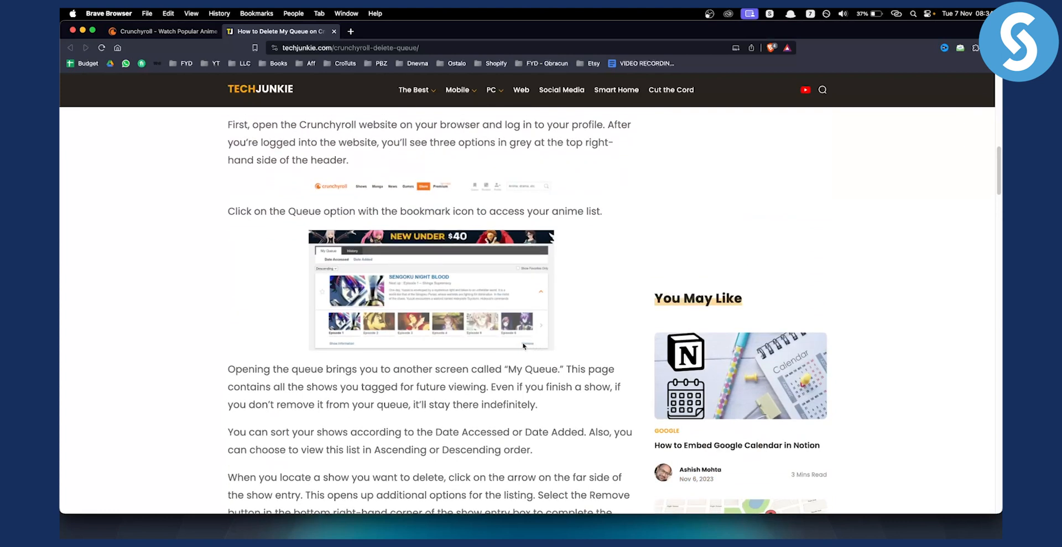
{"action": "mouse_move", "coordinate": [524, 342]}
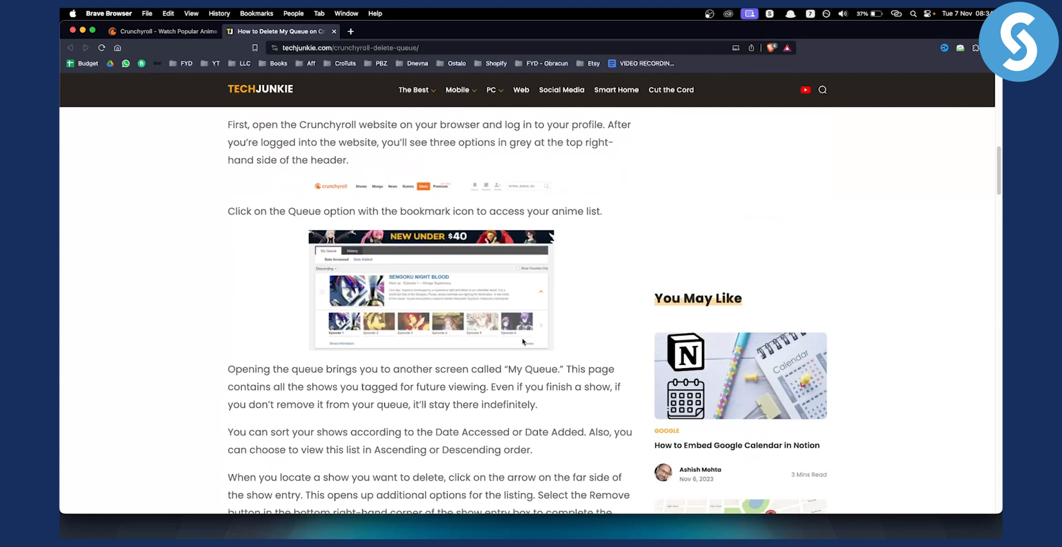
Scroll past the Show Information Page section to 'Deleting with Crunchyroll App (PC)'.
{"action": "scroll", "scroll_direction": "down", "scroll_amount": 3}
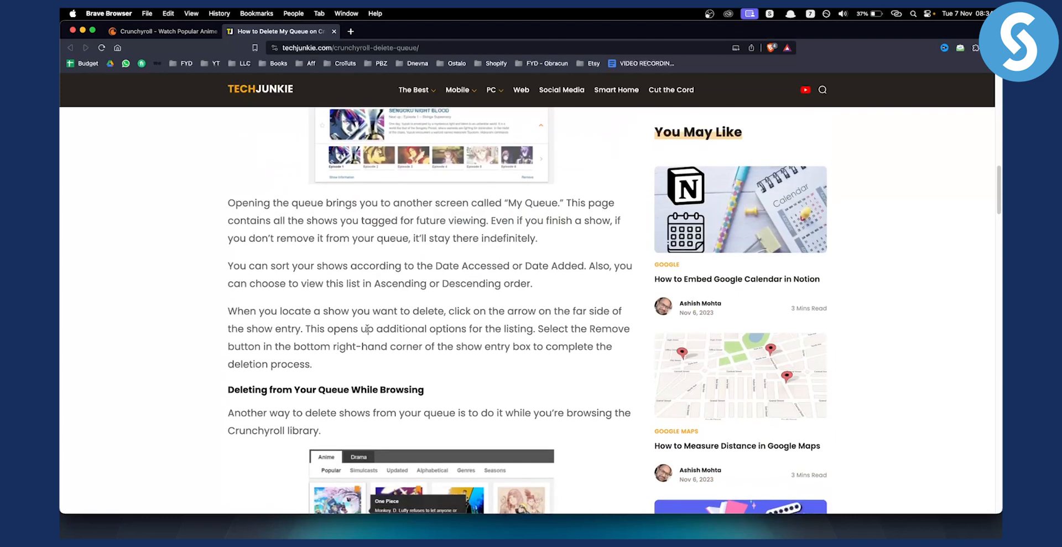
{"action": "scroll", "scroll_direction": "down", "scroll_amount": 3}
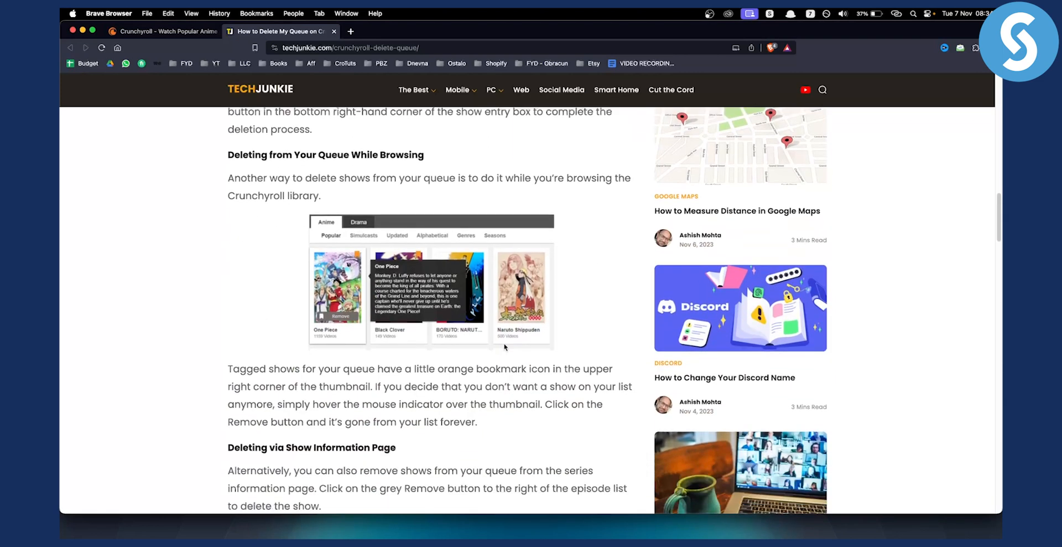
{"action": "scroll", "scroll_direction": "down", "scroll_amount": 3}
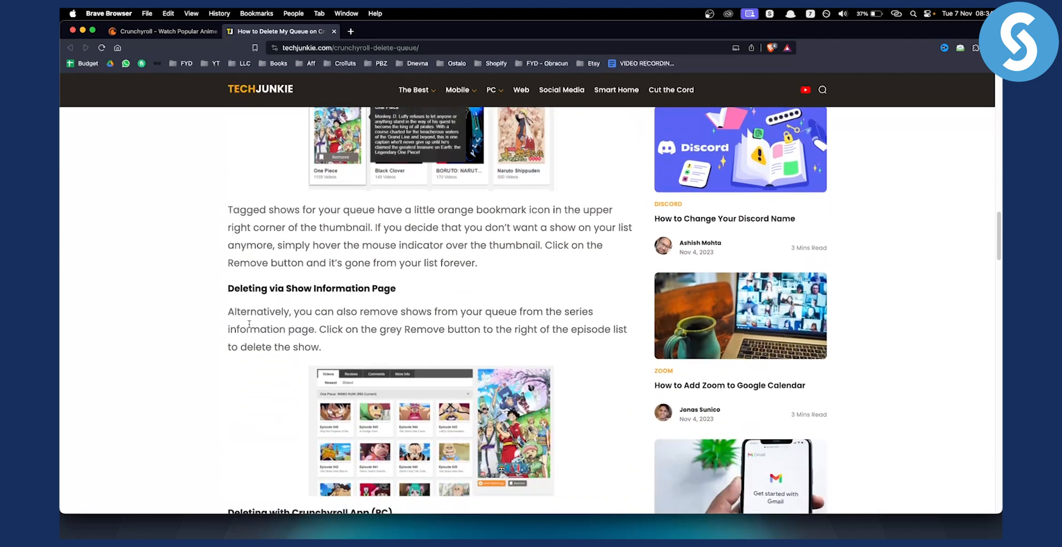
{"action": "scroll", "scroll_direction": "down", "scroll_amount": 3}
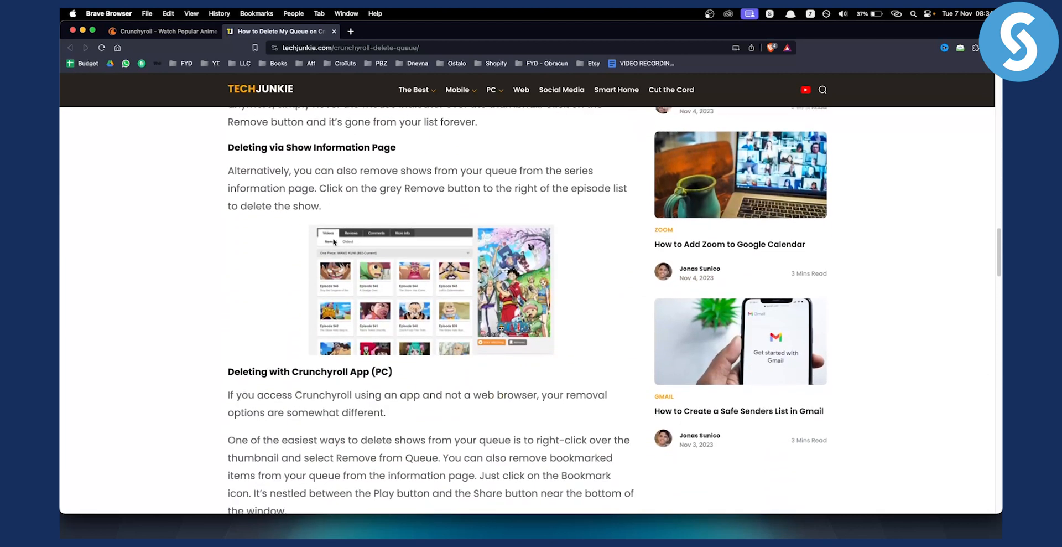
{"action": "mouse_move", "coordinate": [332, 239]}
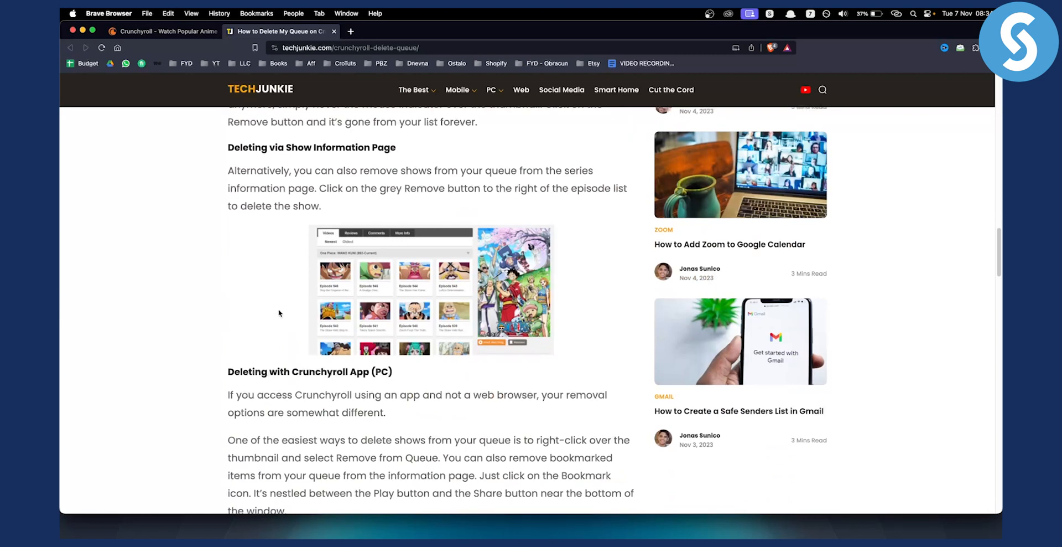
Scroll past the console deletion steps to the 'Deleting with the Mobile App' section.
{"action": "scroll", "scroll_direction": "down", "scroll_amount": 3}
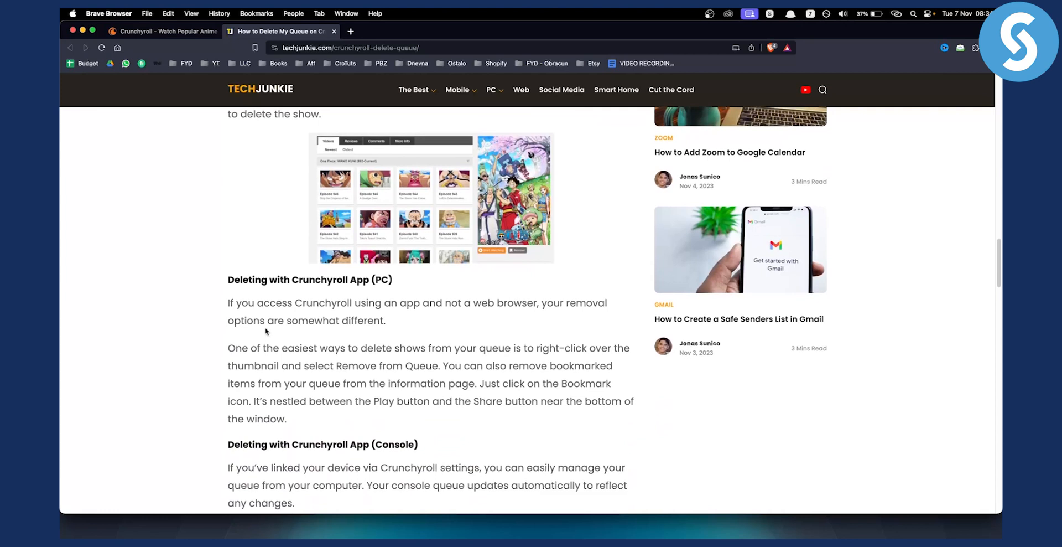
{"action": "mouse_move", "coordinate": [339, 312]}
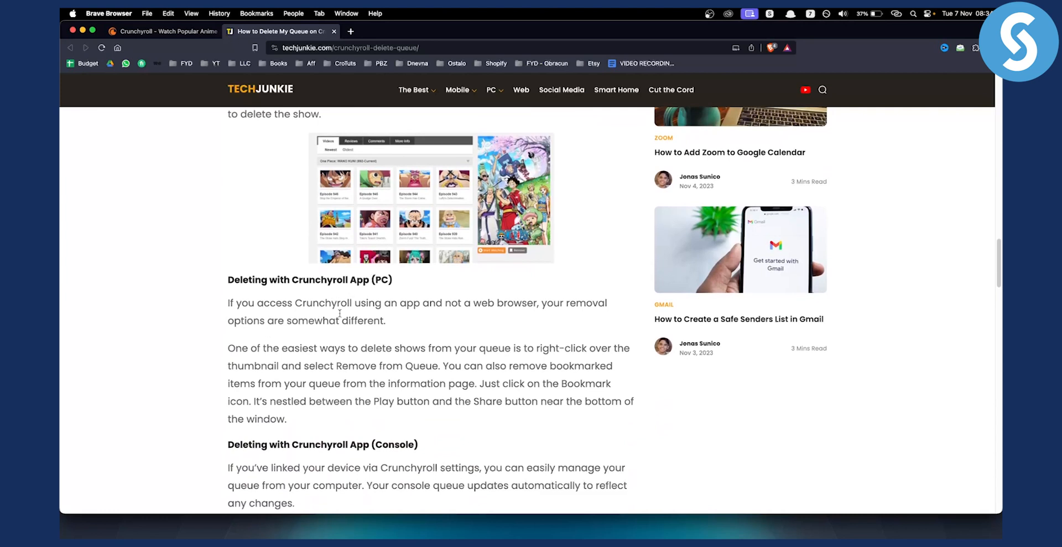
{"action": "mouse_move", "coordinate": [467, 303]}
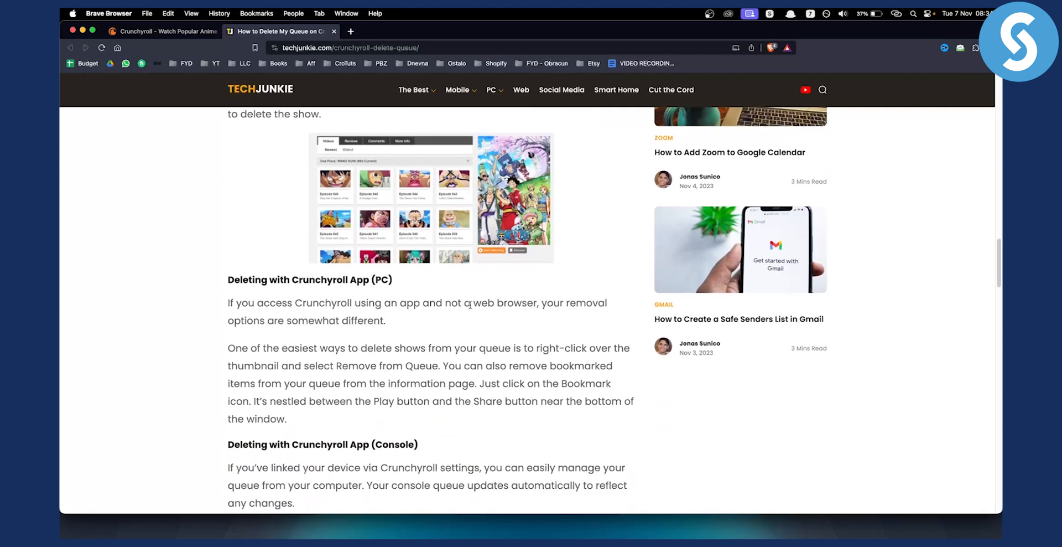
{"action": "scroll", "scroll_direction": "down", "scroll_amount": 3}
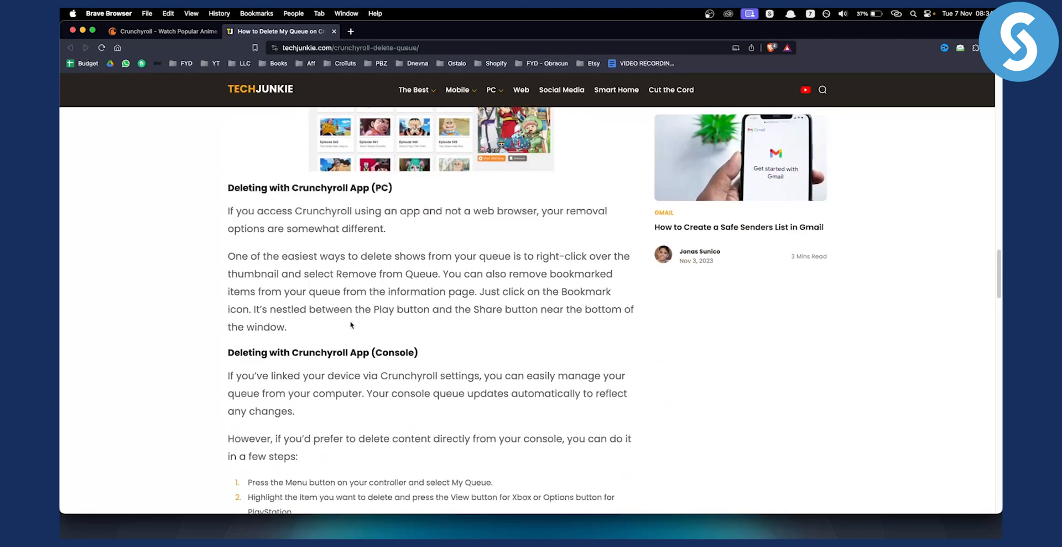
{"action": "scroll", "scroll_direction": "down", "scroll_amount": 3}
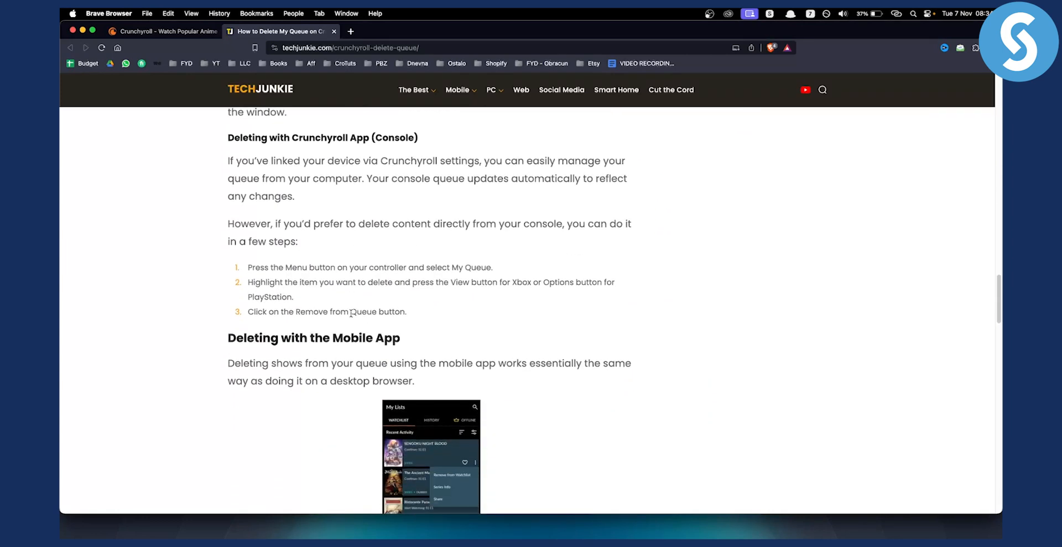
{"action": "scroll", "scroll_direction": "down", "scroll_amount": 3}
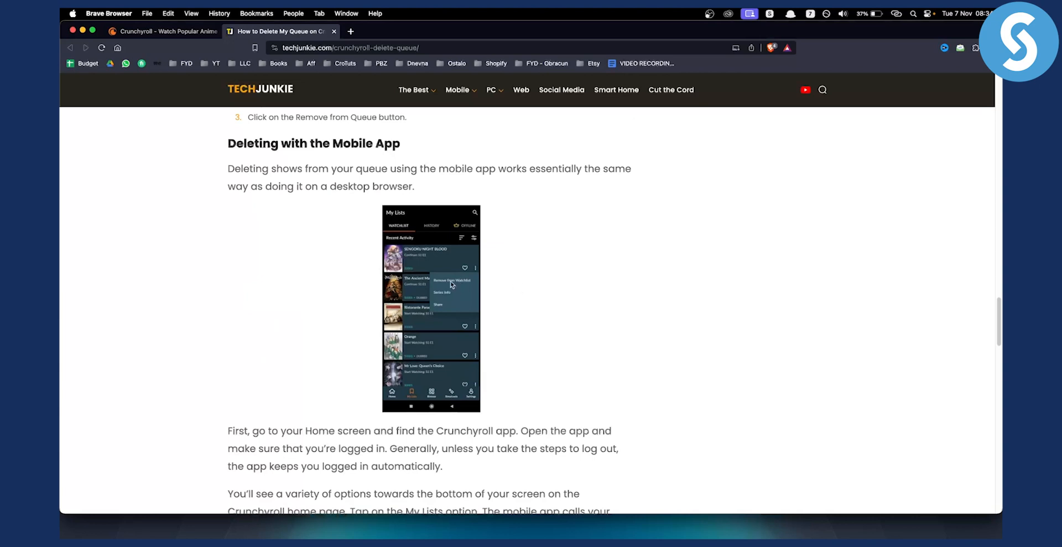
{"action": "mouse_move", "coordinate": [410, 283]}
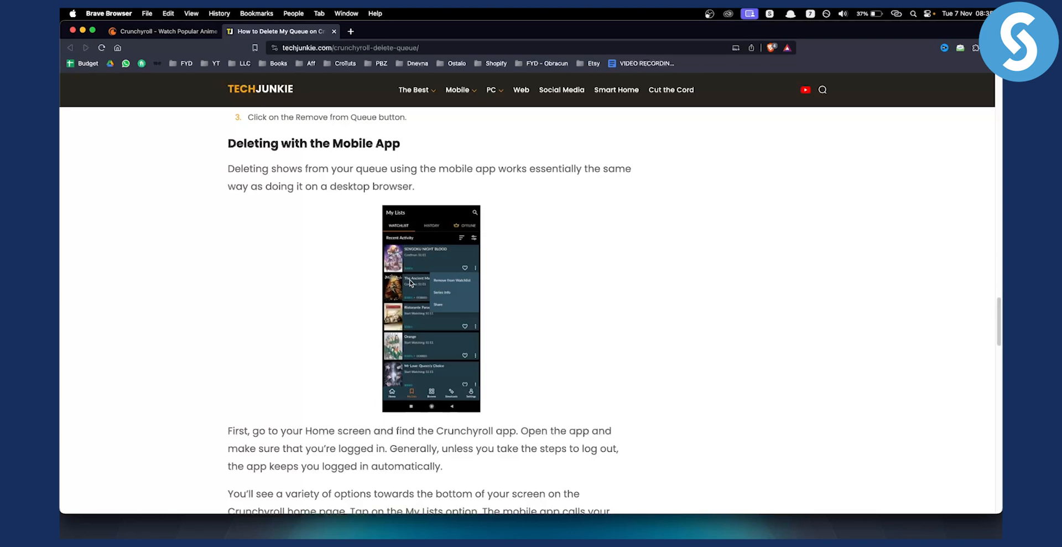
{"action": "mouse_move", "coordinate": [403, 287]}
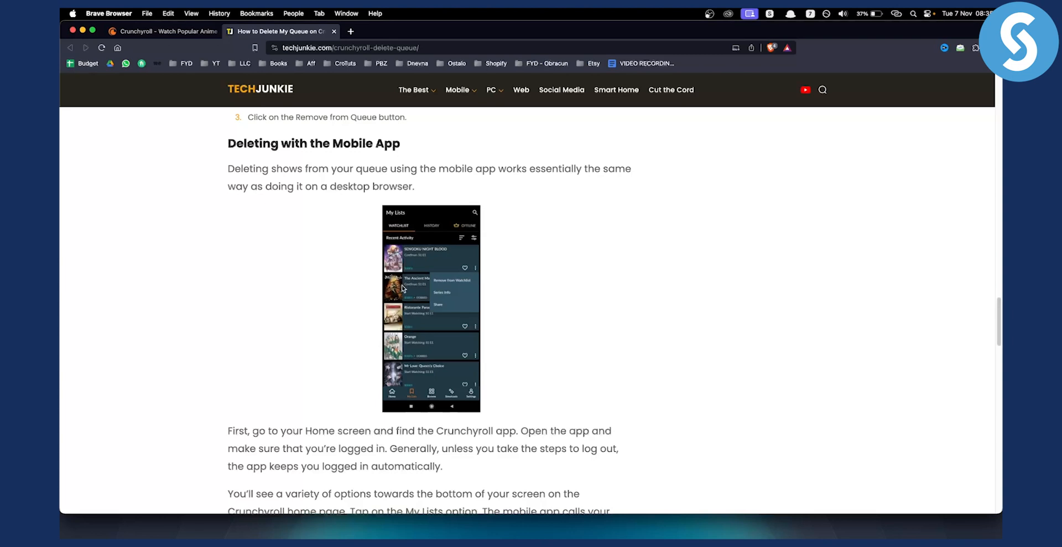